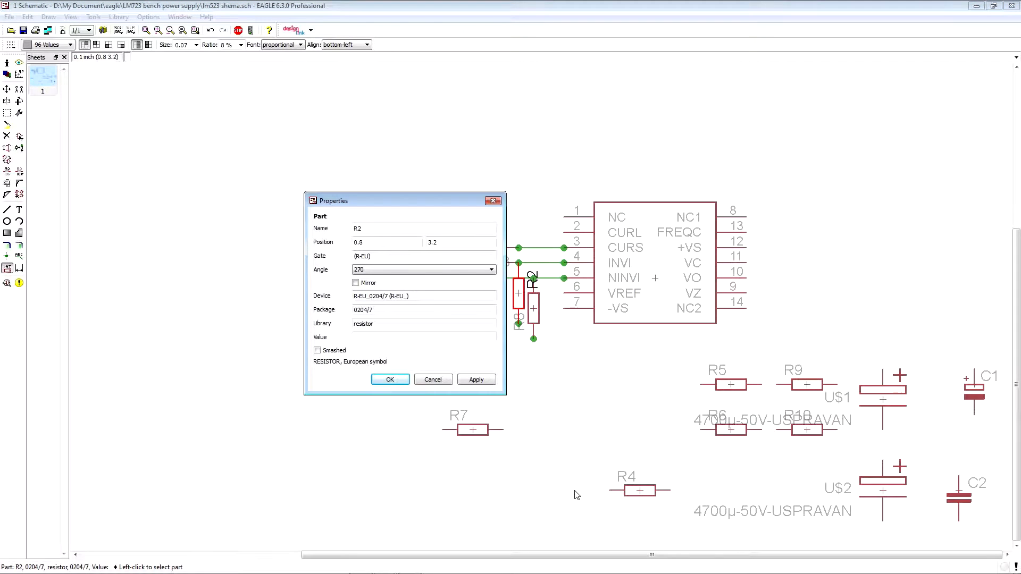
Step: Enable the Smashed property for resistor R2, apply it, and close its Properties
click(476, 380)
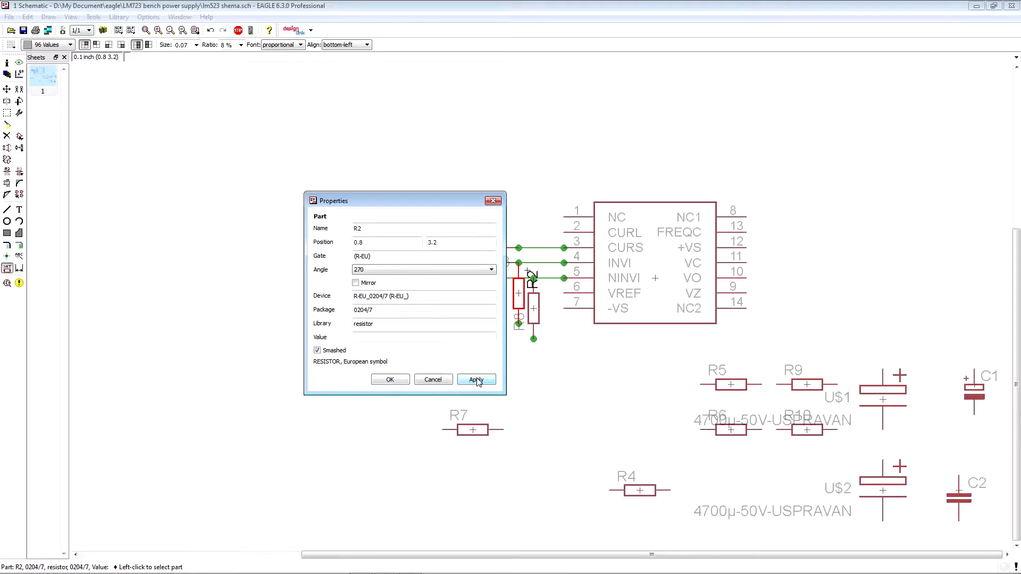
click(476, 380)
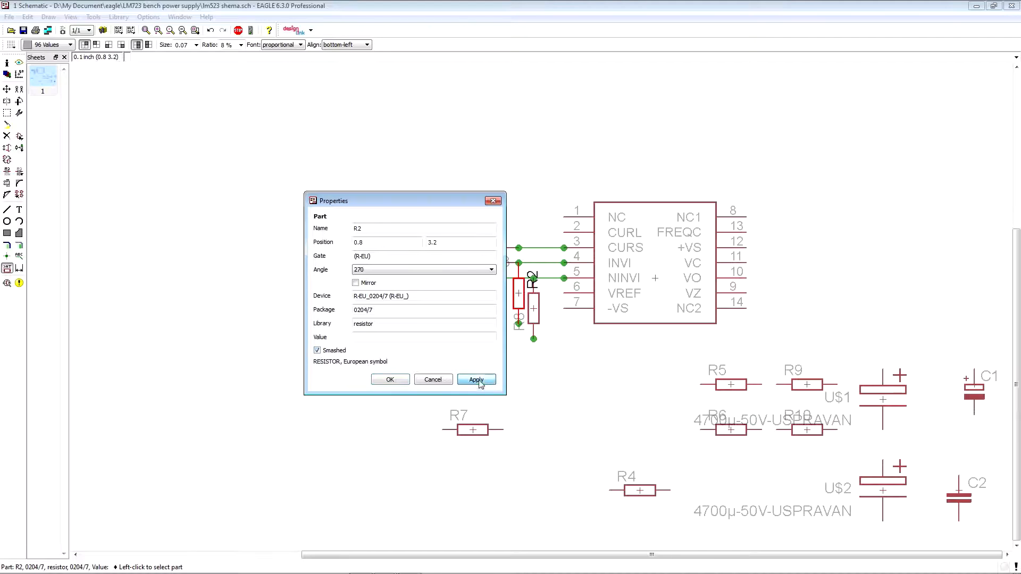
click(476, 380)
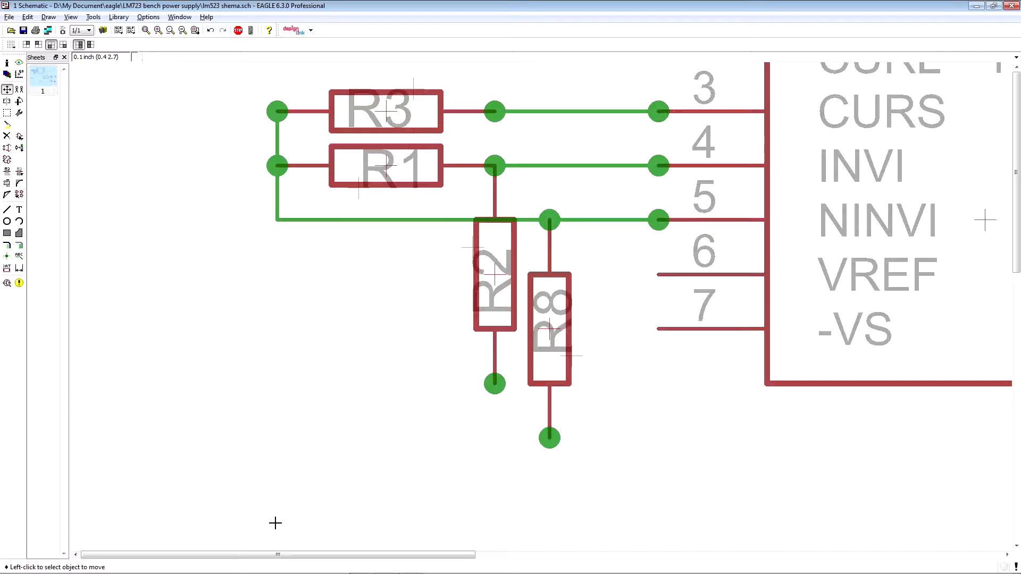
mouse_move(501, 390)
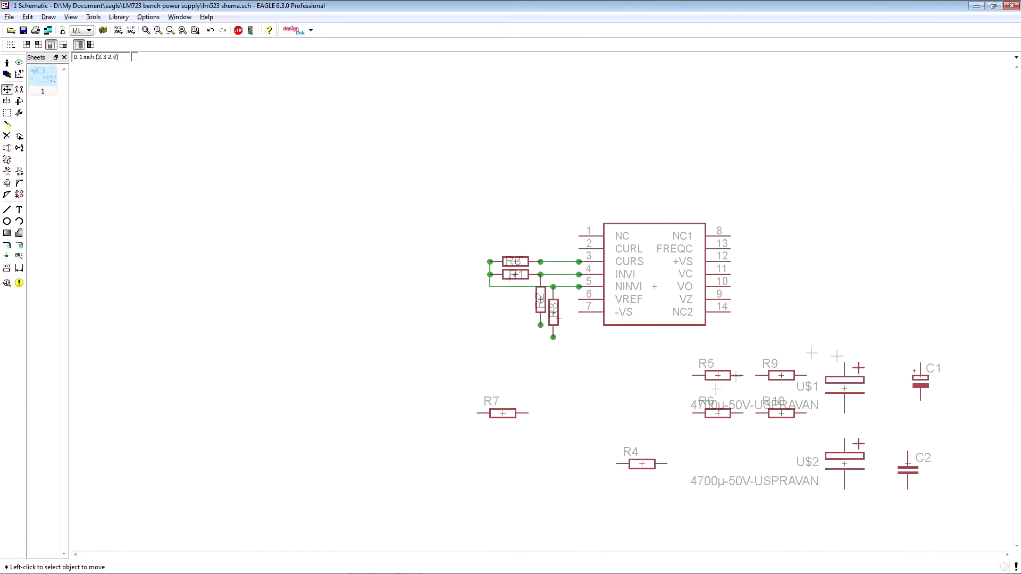
mouse_move(742, 317)
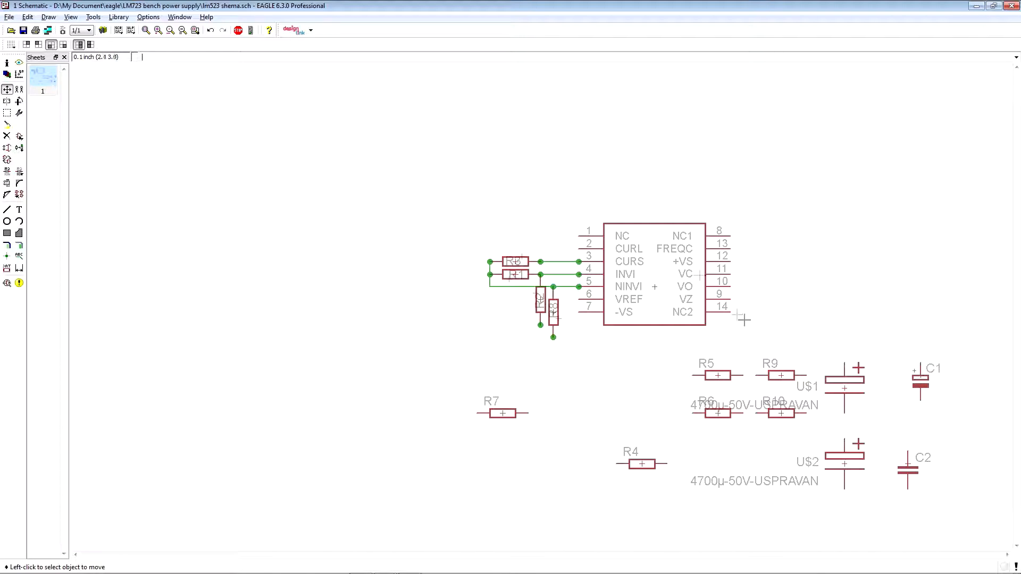
Step: Rename net N$7 at the lower end of R8 to P1
right_click(551, 336)
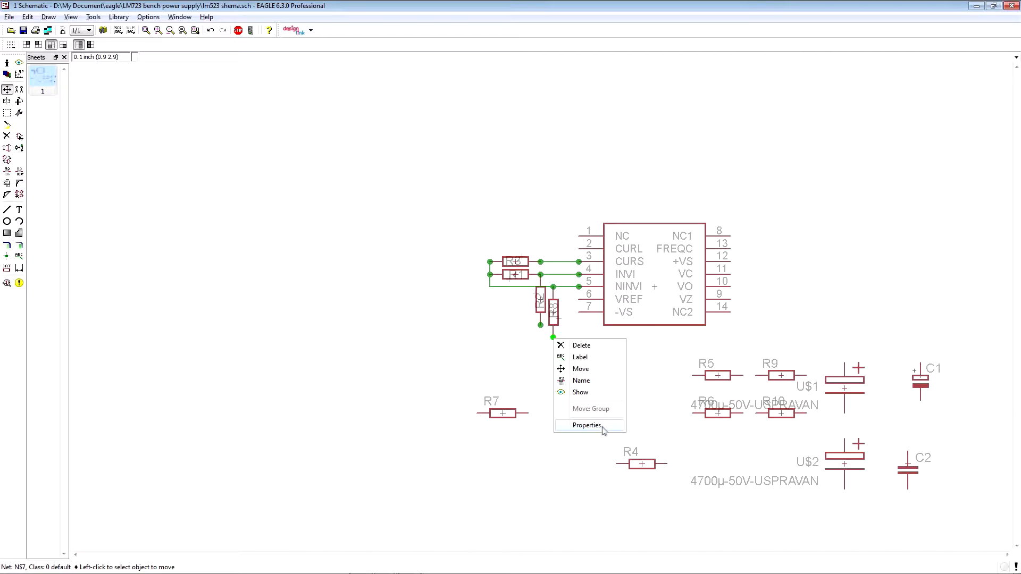
click(585, 426)
text(P1)
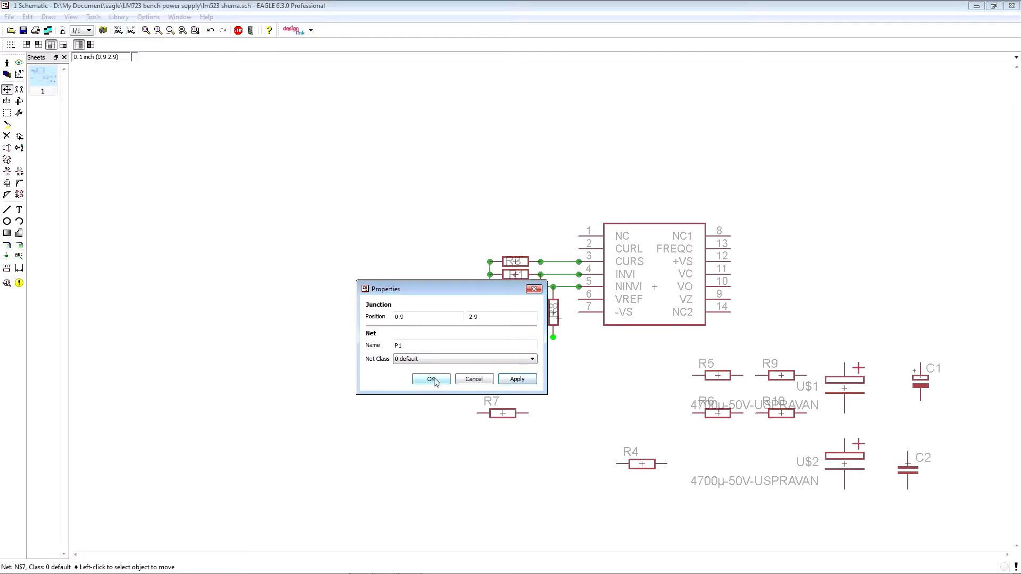
click(431, 379)
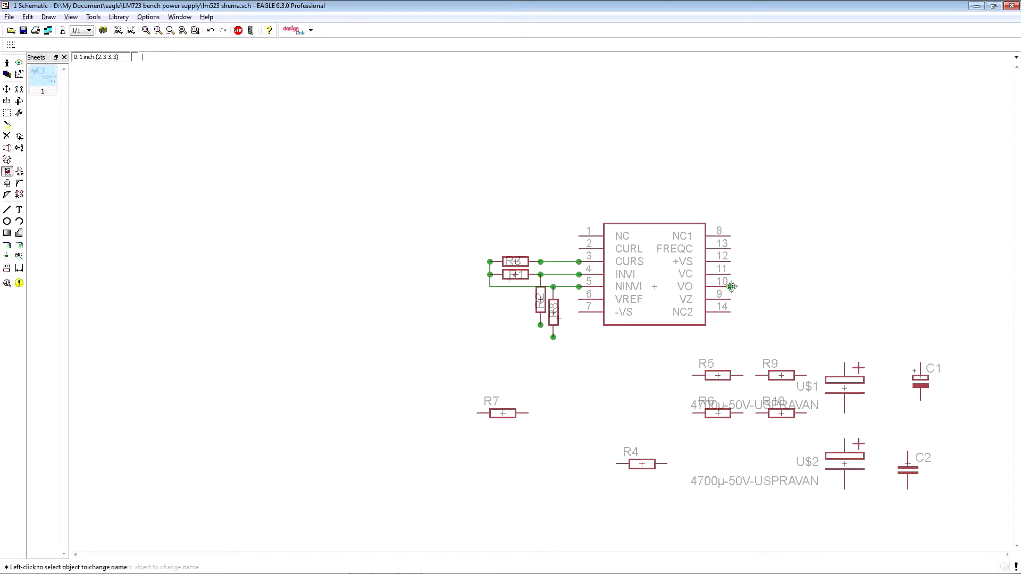
Step: Draw a small green square pad at the regulator's VO pin 10
click(732, 286)
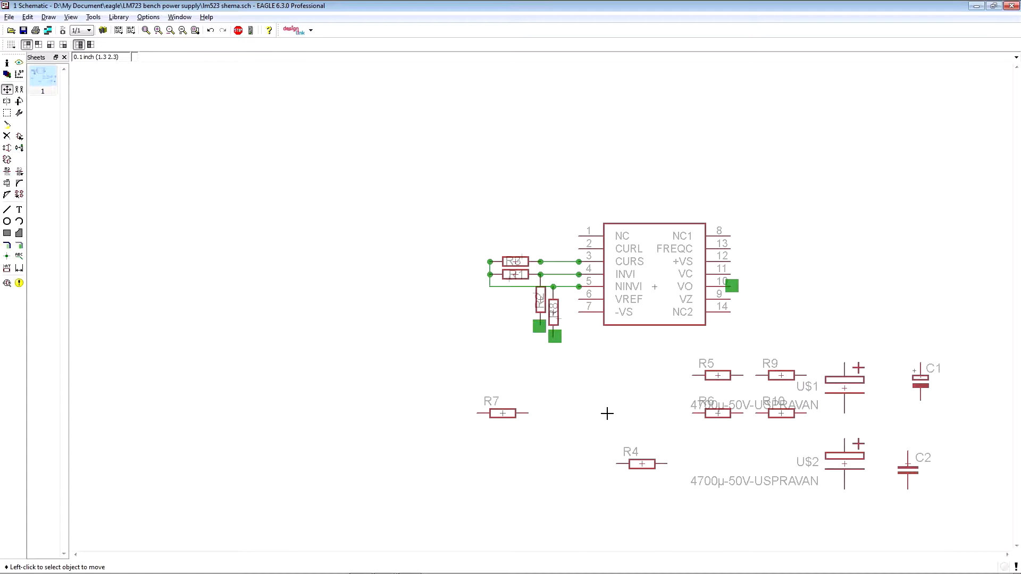
Step: Resize the pin 10 pad to a 0.1-inch square and add the text label '1'
right_click(731, 284)
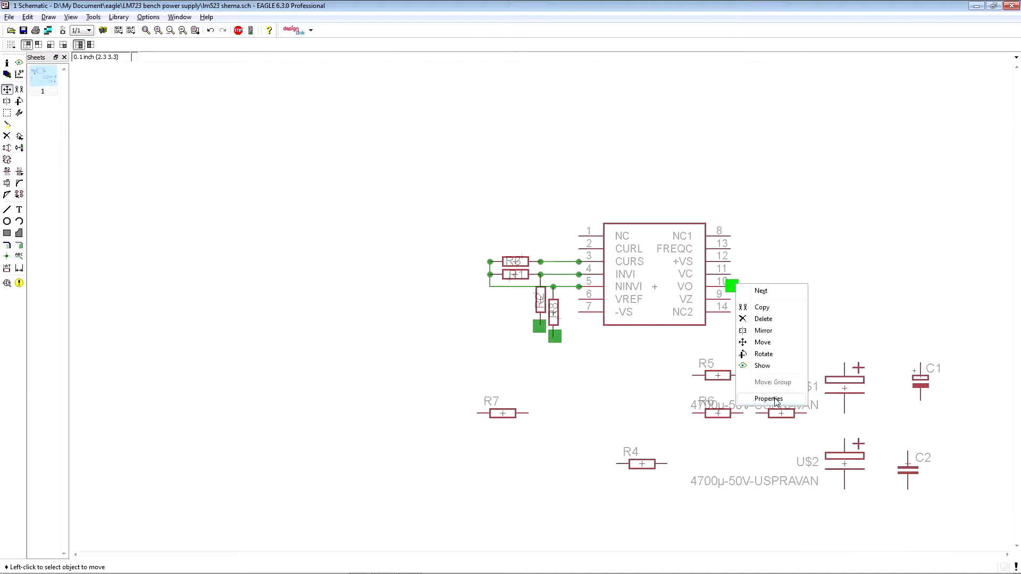
click(768, 398)
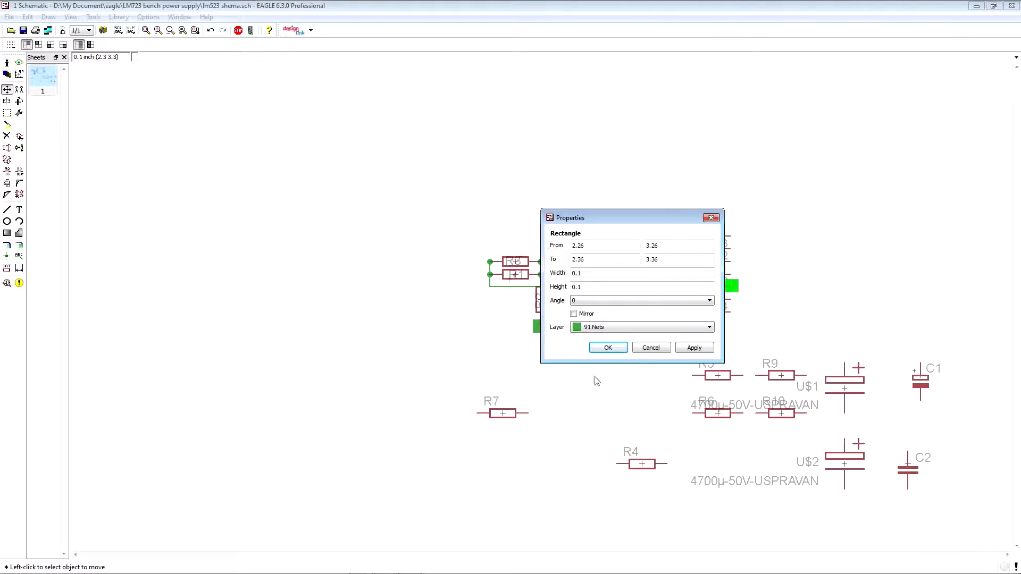
click(608, 348)
text(1)
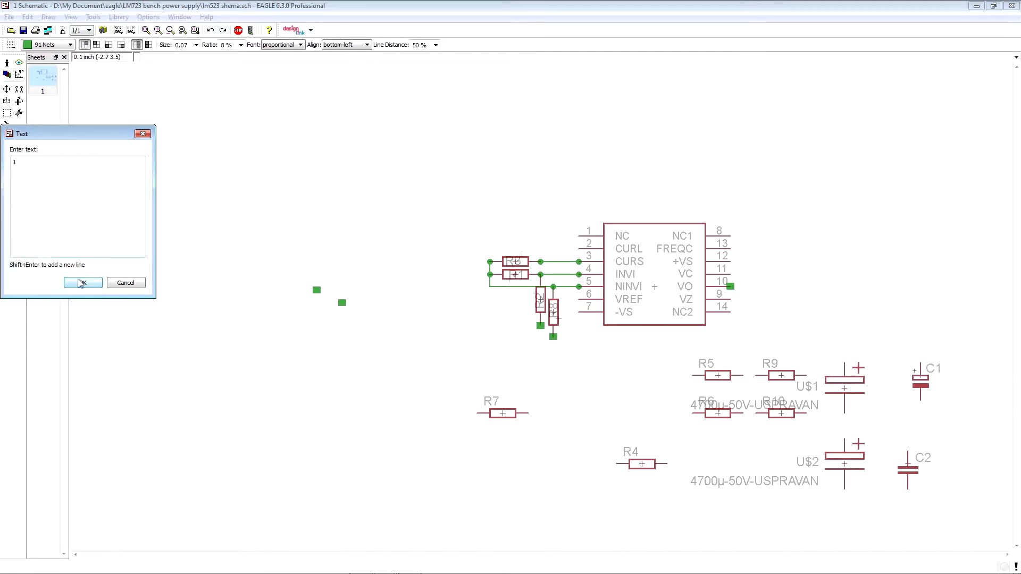
click(82, 282)
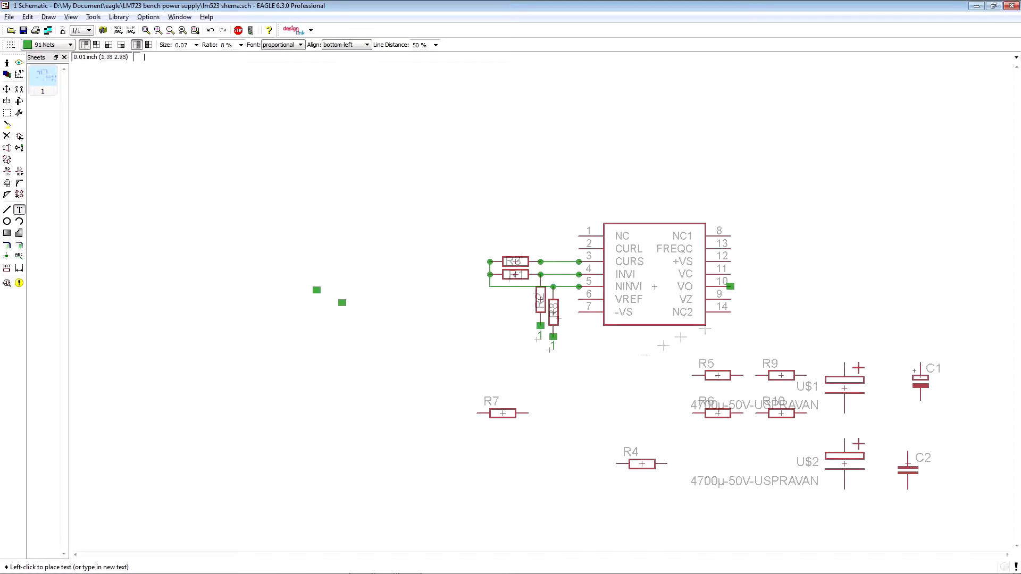